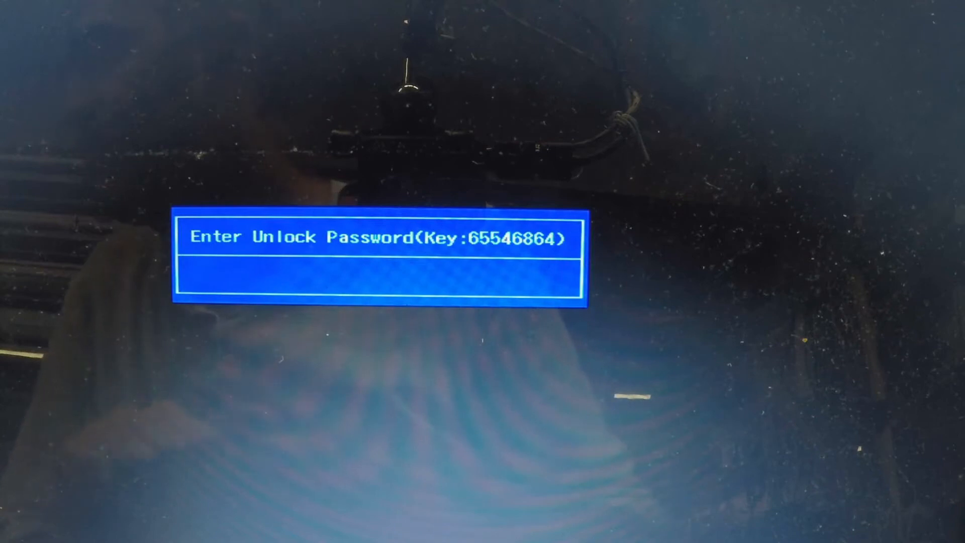
Step: Enter the master password at the Key 65546864 unlock prompt
type("**")
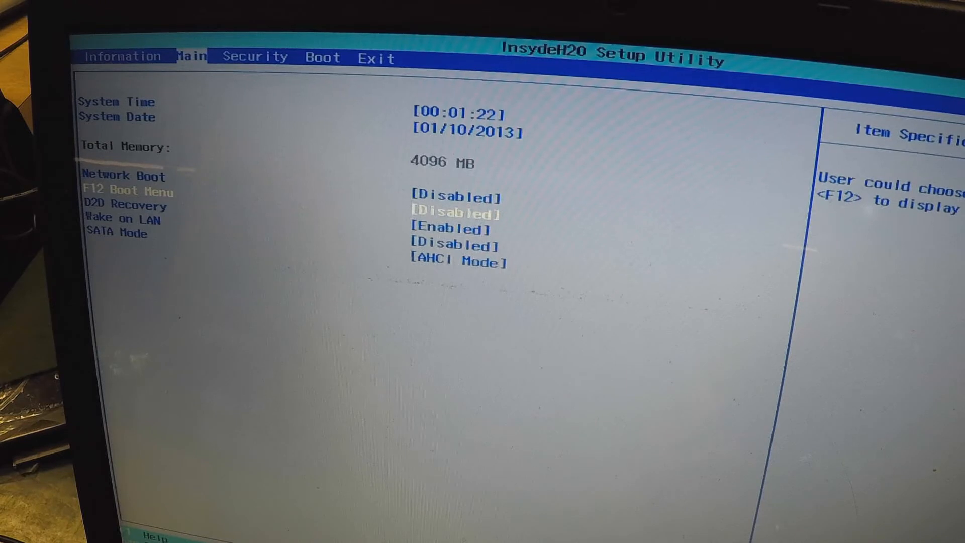
key("Up")
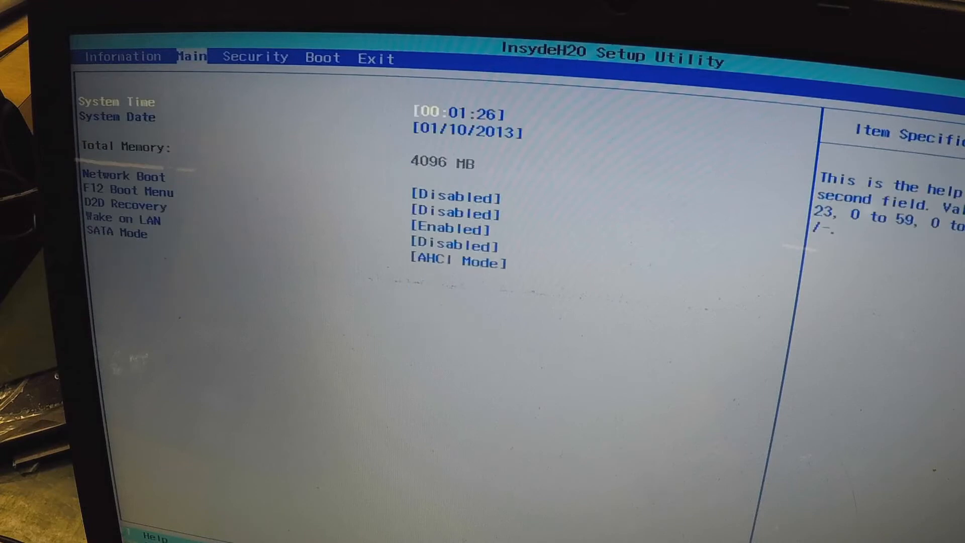
left_click(122, 57)
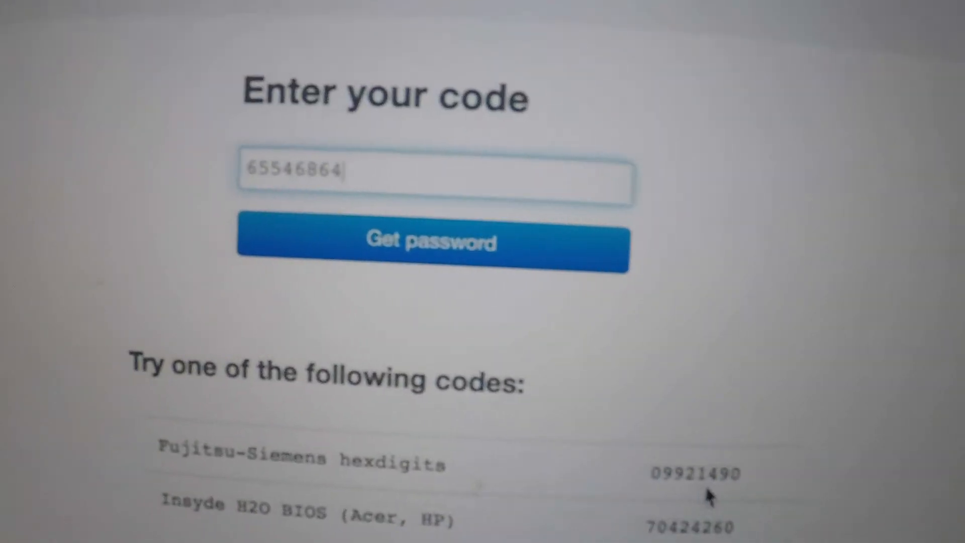
scroll("down", 3)
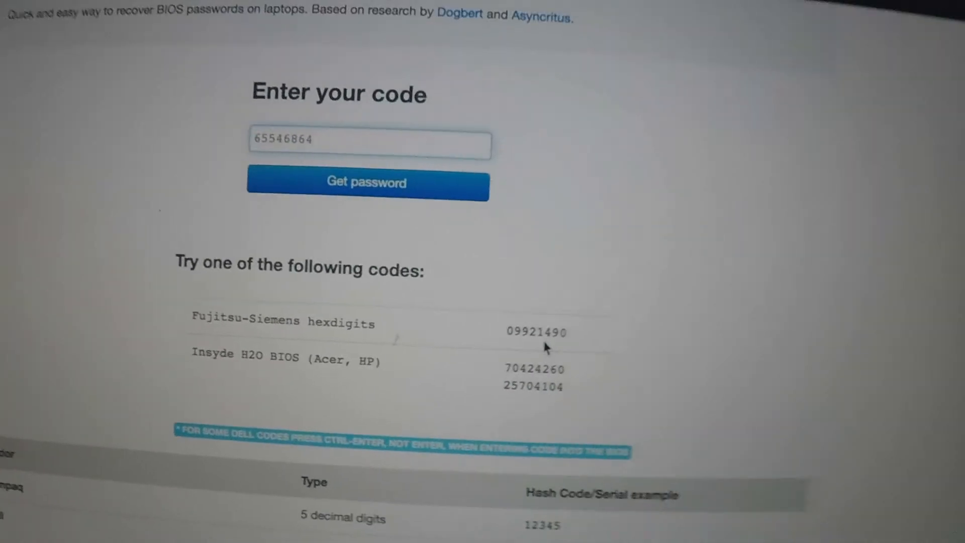
scroll("down", 3)
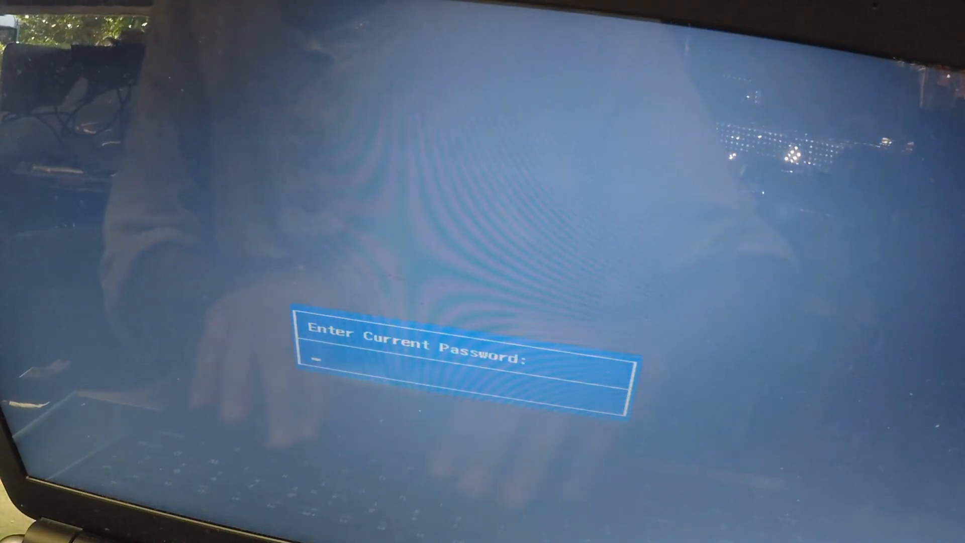
Step: Enter and submit the master password at the unlock prompt
type("**")
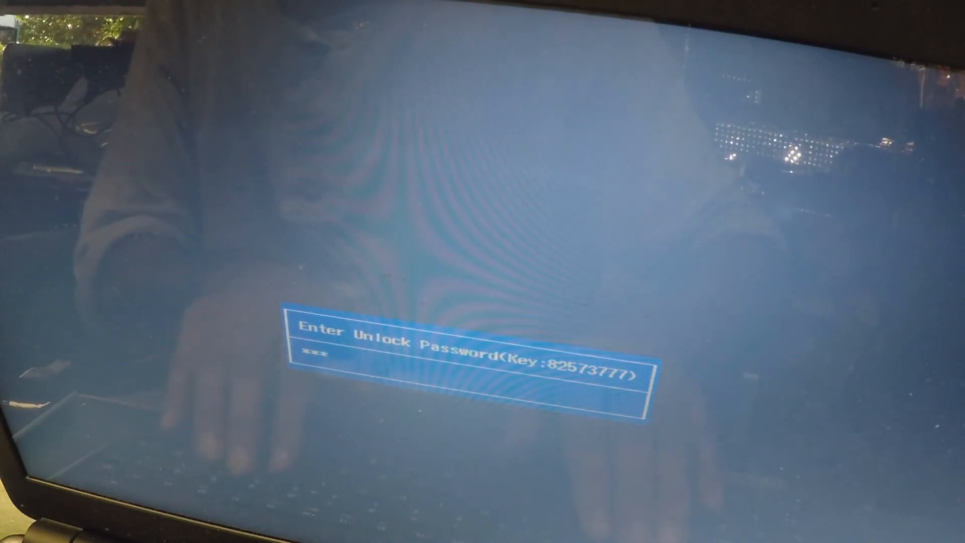
key("Enter")
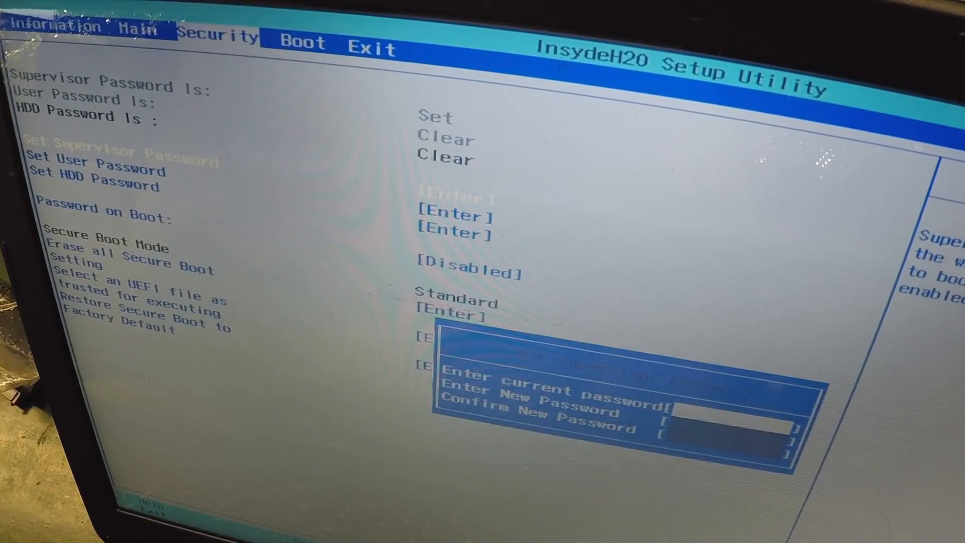
Step: Enter the current password with empty new fields, save, and dismiss the saved notice
type("**")
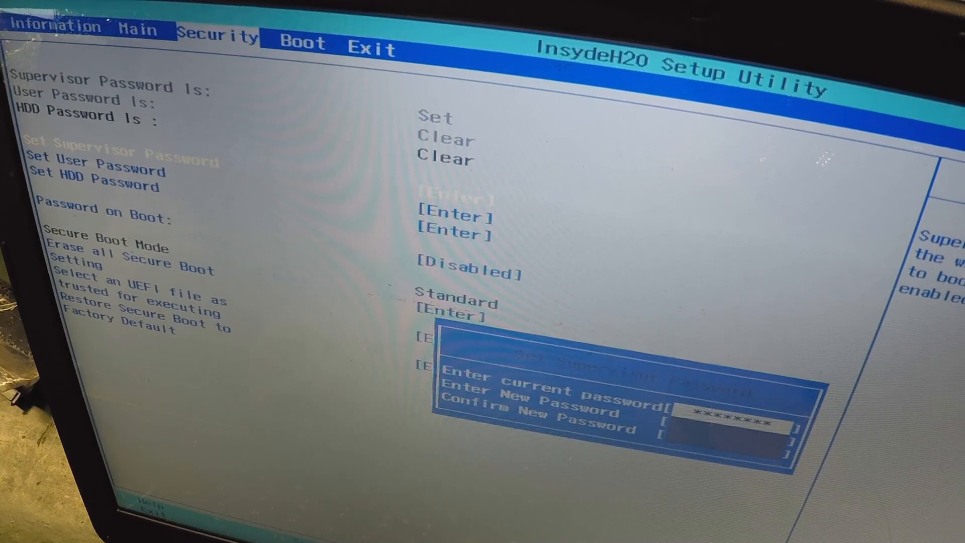
key("enter")
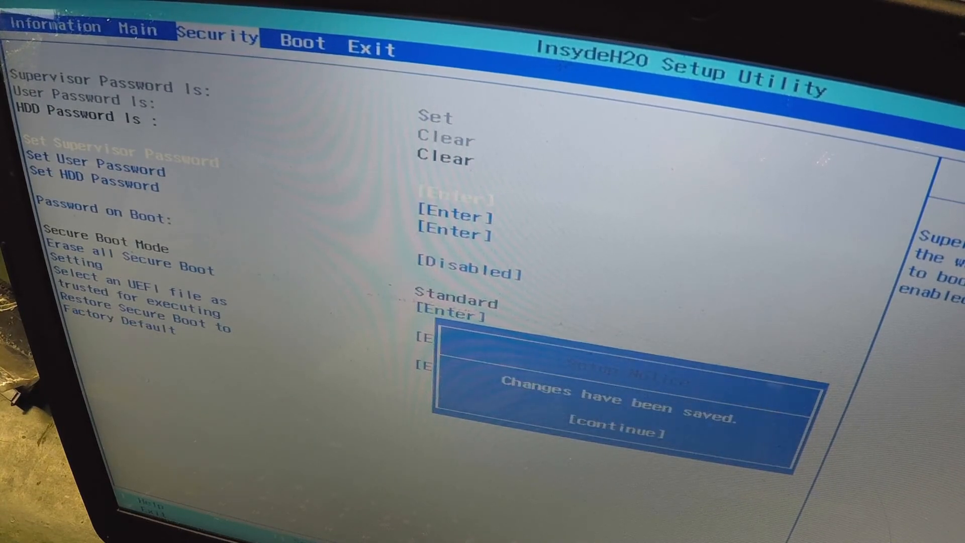
key("enter")
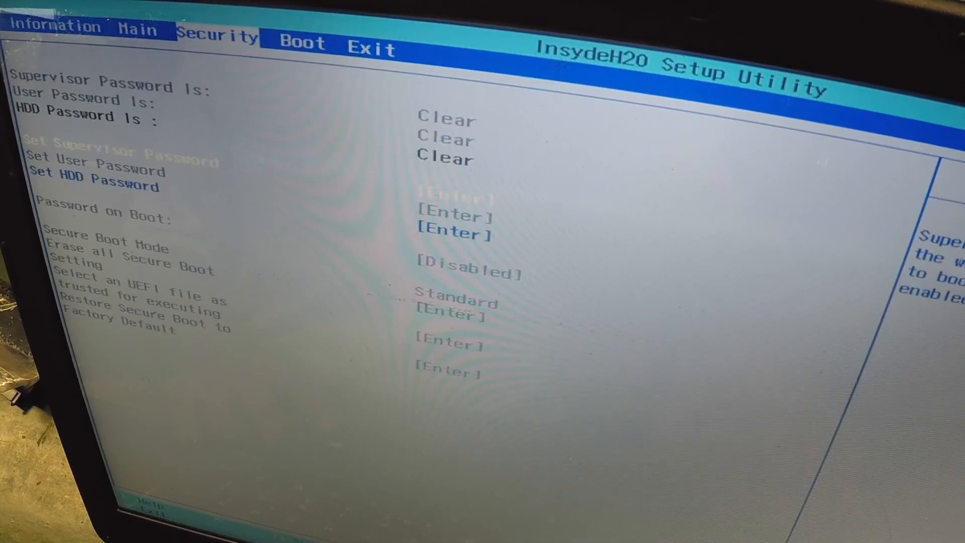